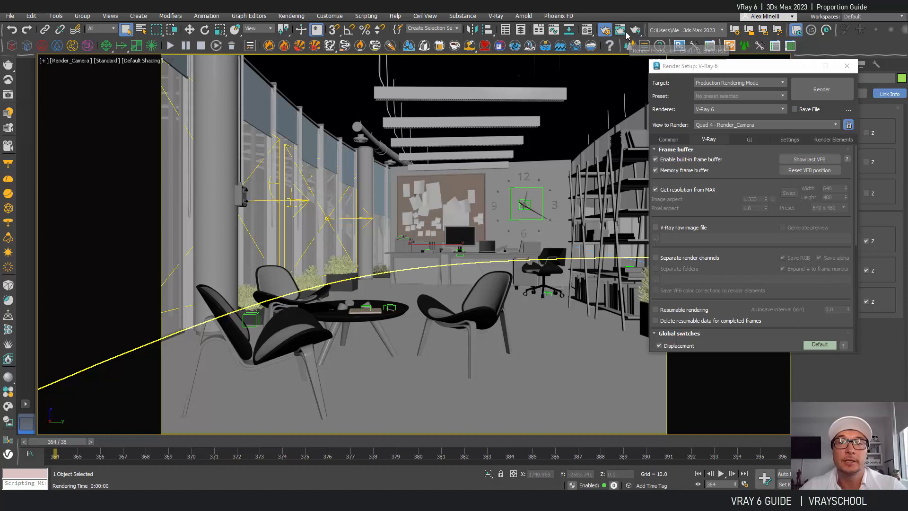
Step: Render the camera view to the V-Ray Frame Buffer and add a Proportion Guide layer
click(668, 139)
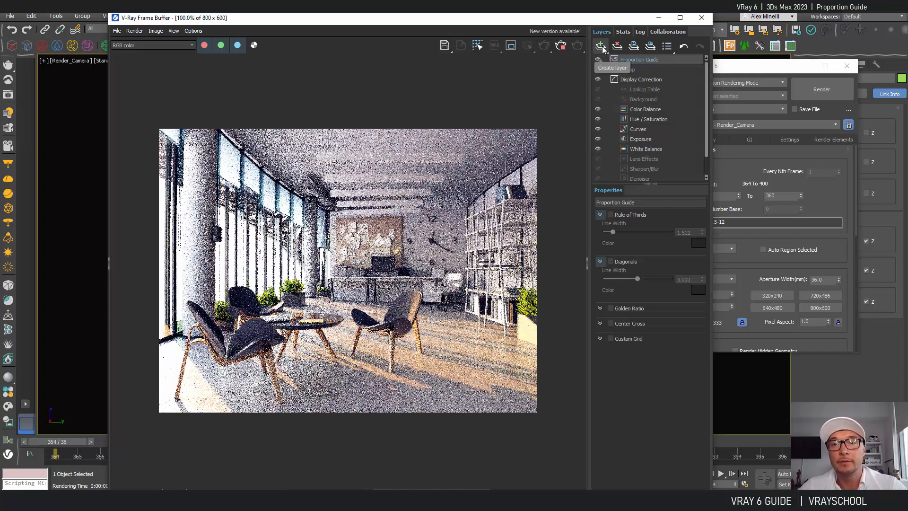
click(602, 45)
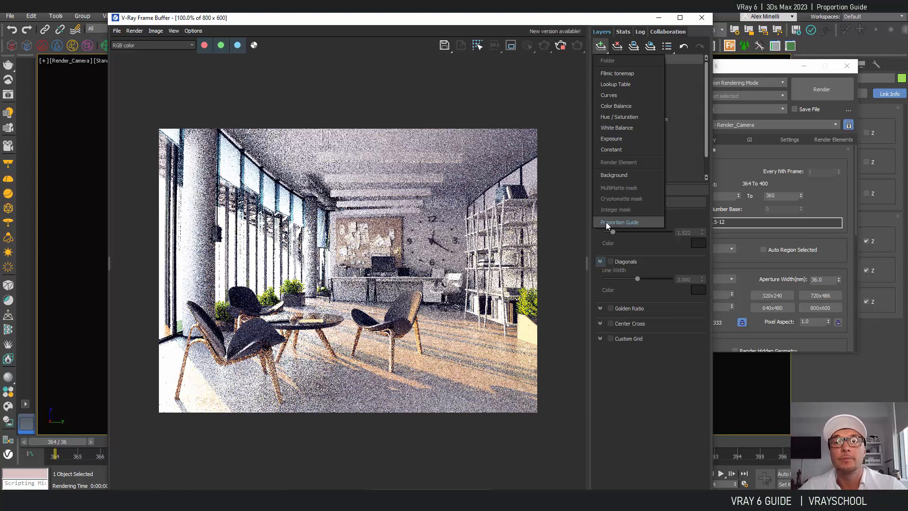
click(619, 222)
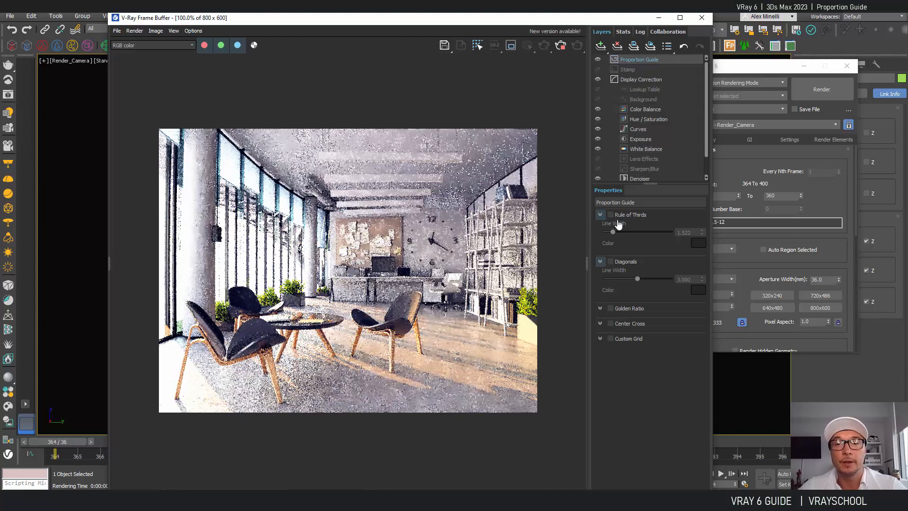
Step: Enable Rule of Thirds guides and thicken their line width to about 4.4
click(610, 215)
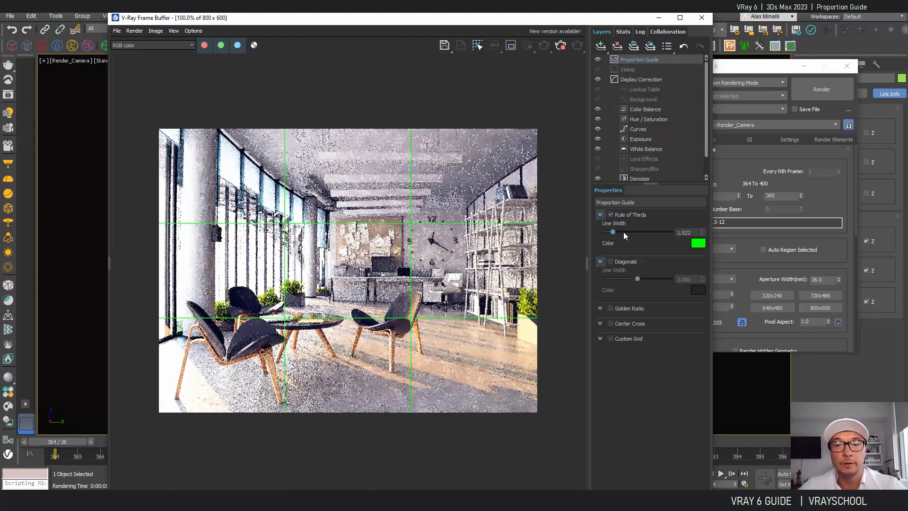
drag(613, 232, 616, 232)
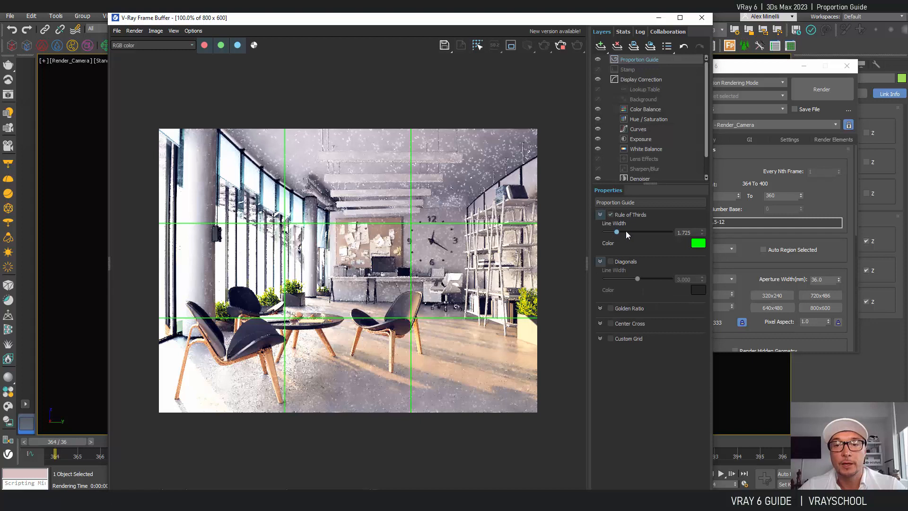
drag(616, 232, 659, 232)
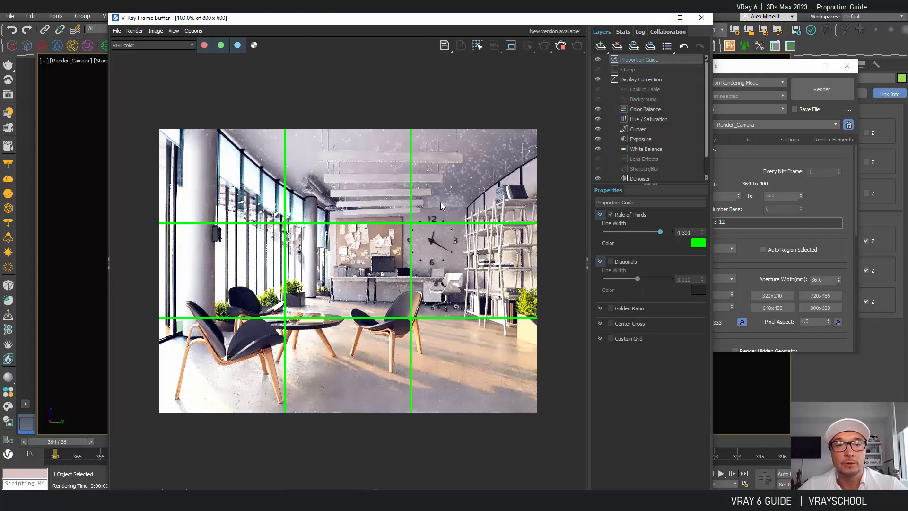
mouse_move(311, 252)
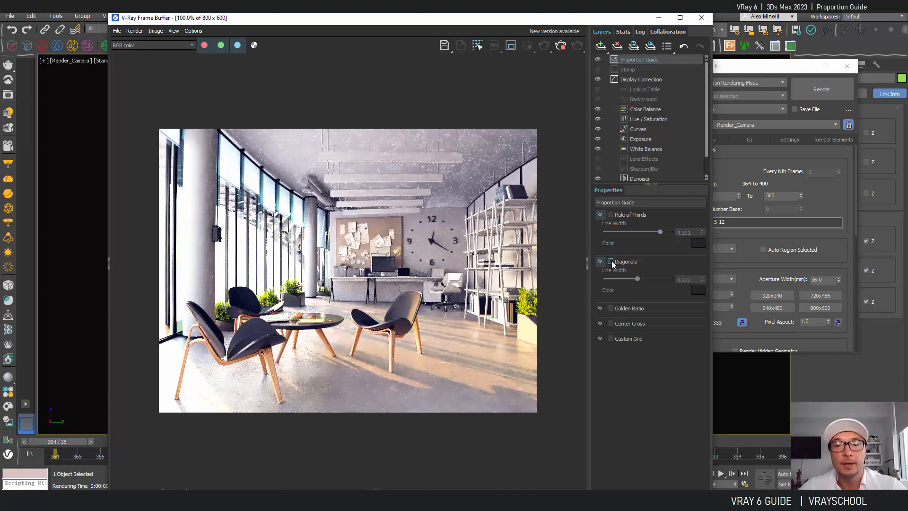
Step: Enable Diagonals guides and settle their line width at about 3.2
click(610, 261)
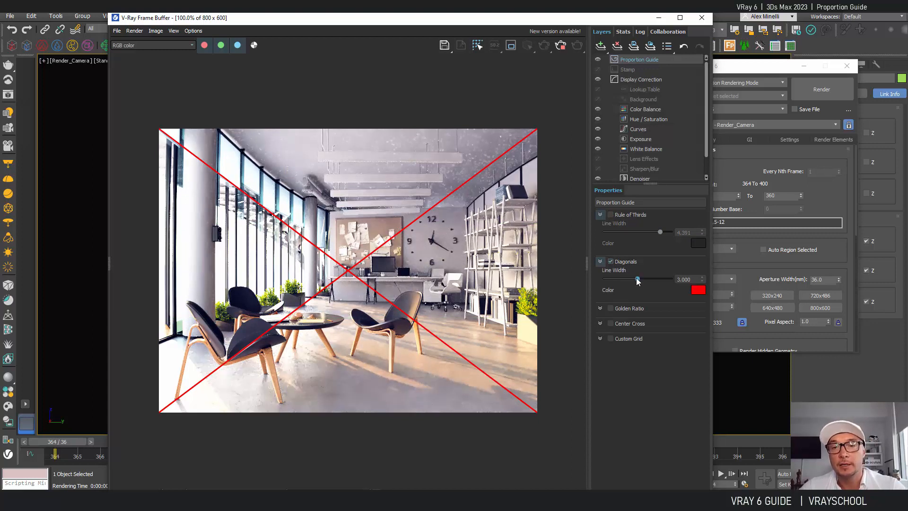
drag(637, 279, 656, 279)
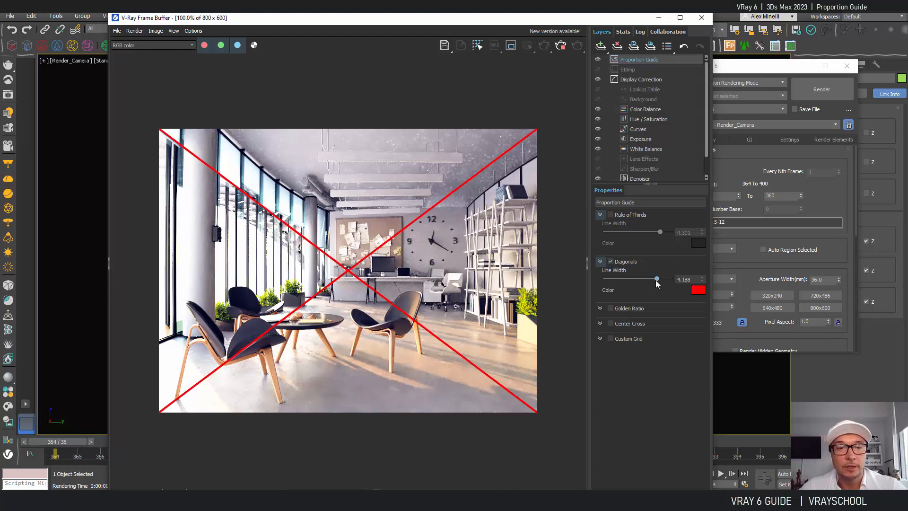
drag(657, 279, 640, 278)
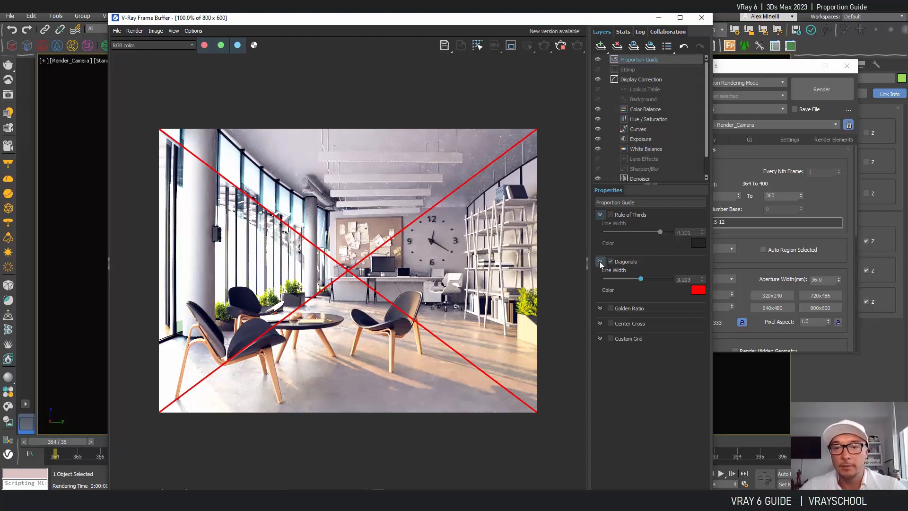
Step: Swap the diagonals for Golden Ratio guides with line width about 2
click(609, 261)
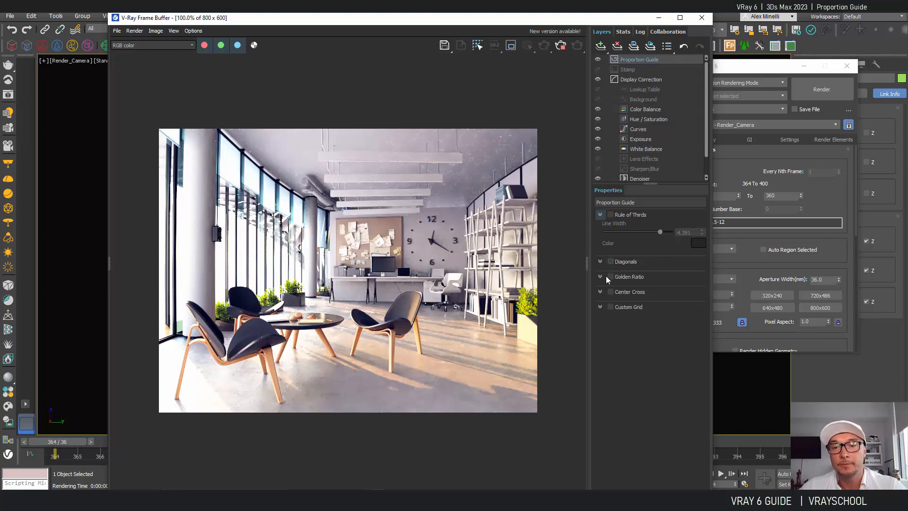
click(610, 278)
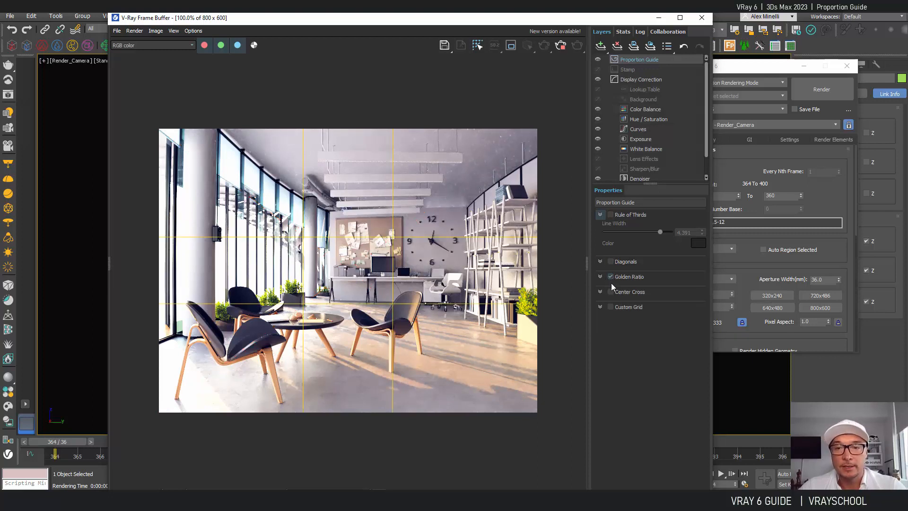
click(610, 277)
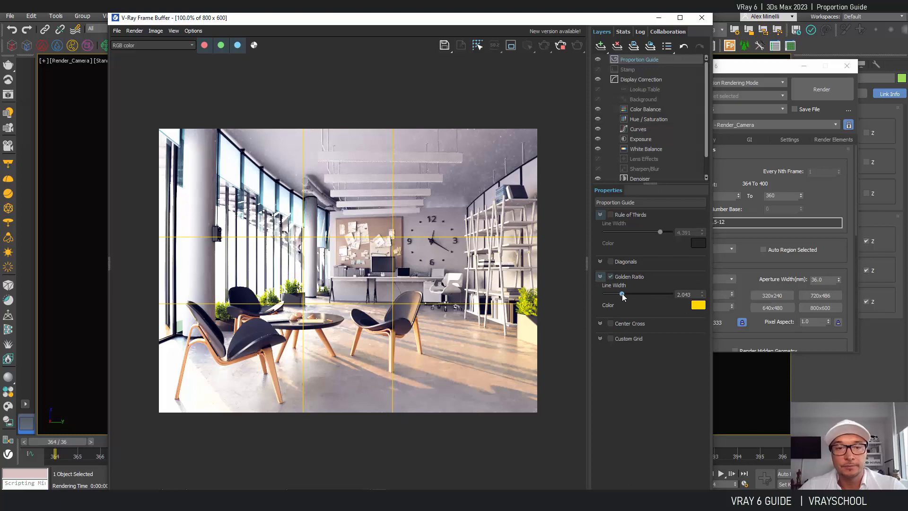
drag(623, 295, 630, 294)
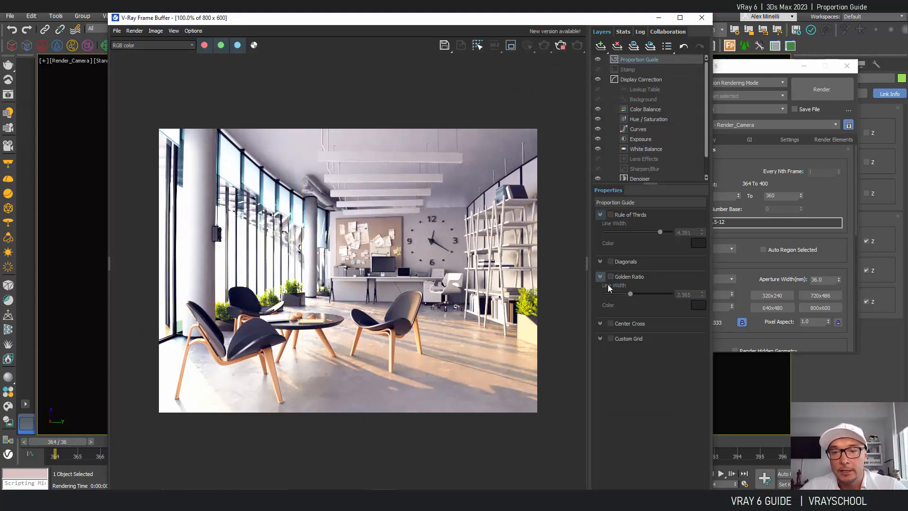
Step: Add a Center Cross at line width 5, restore Diagonals and drop the Golden Ratio guides
click(610, 323)
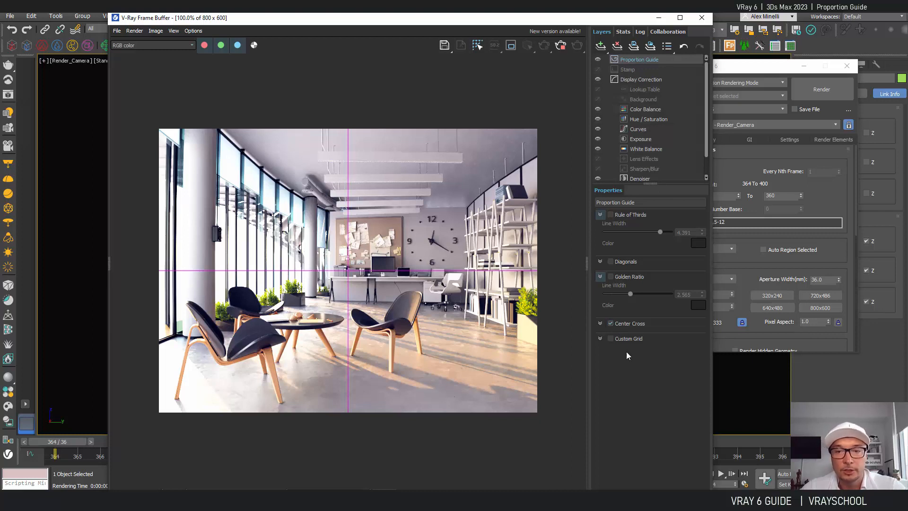
click(611, 323)
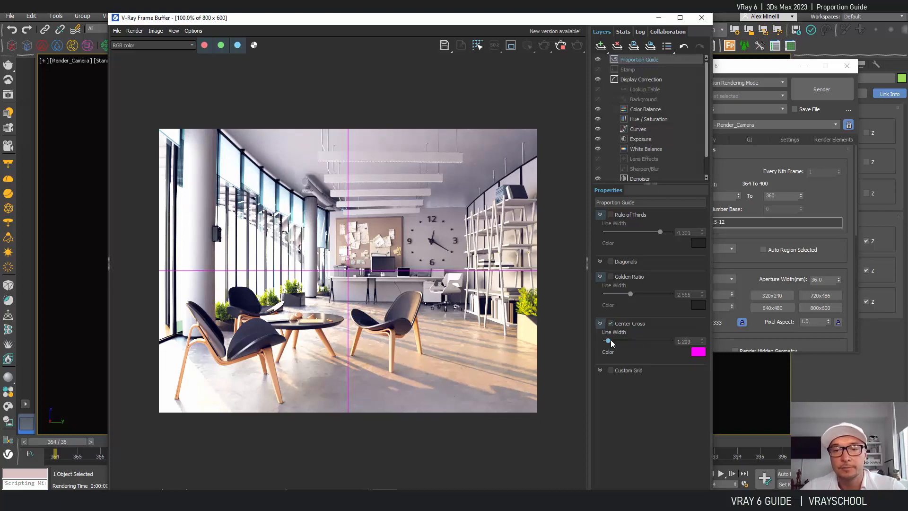
drag(609, 342, 672, 342)
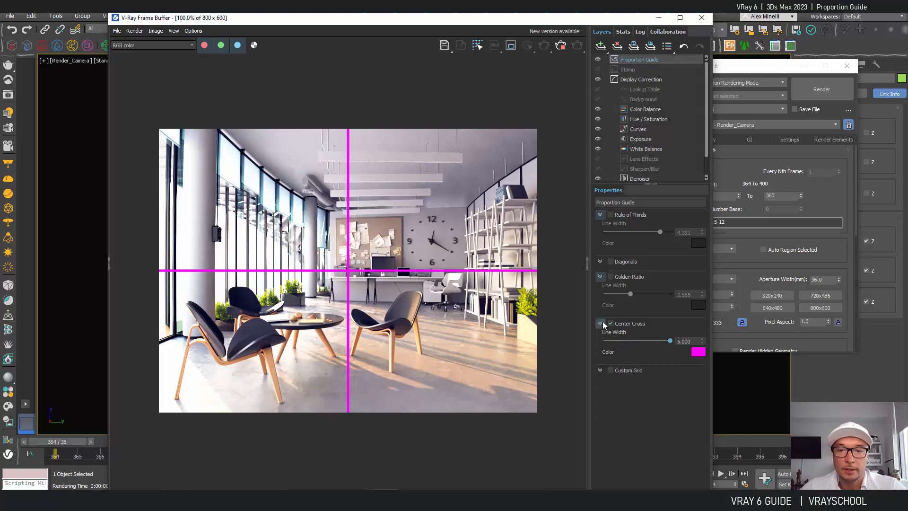
click(611, 261)
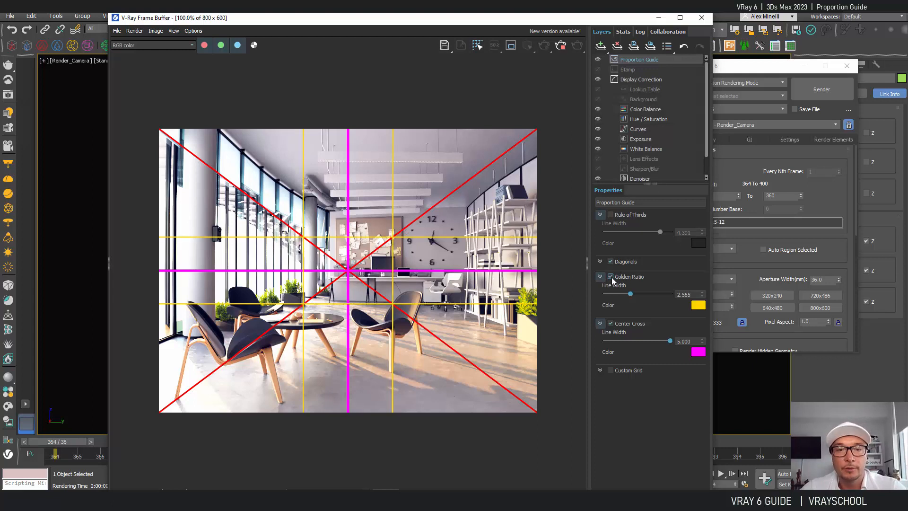
click(610, 215)
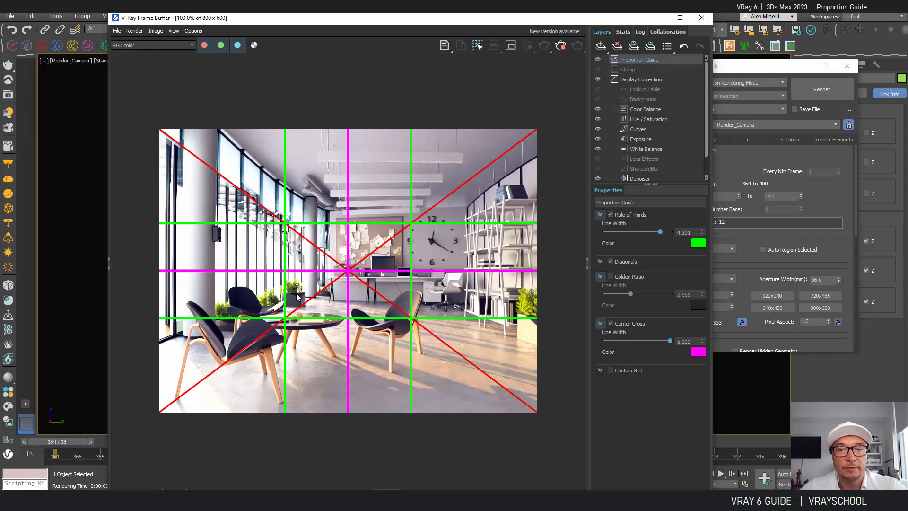
Step: Replace the centre cross with a Custom Grid of 4 rows by 3 columns with thicker lines
click(610, 215)
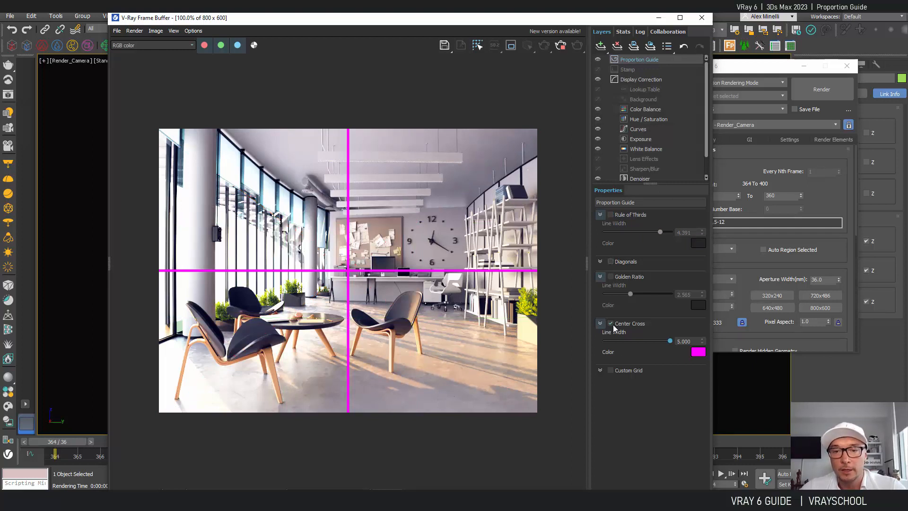
click(600, 370)
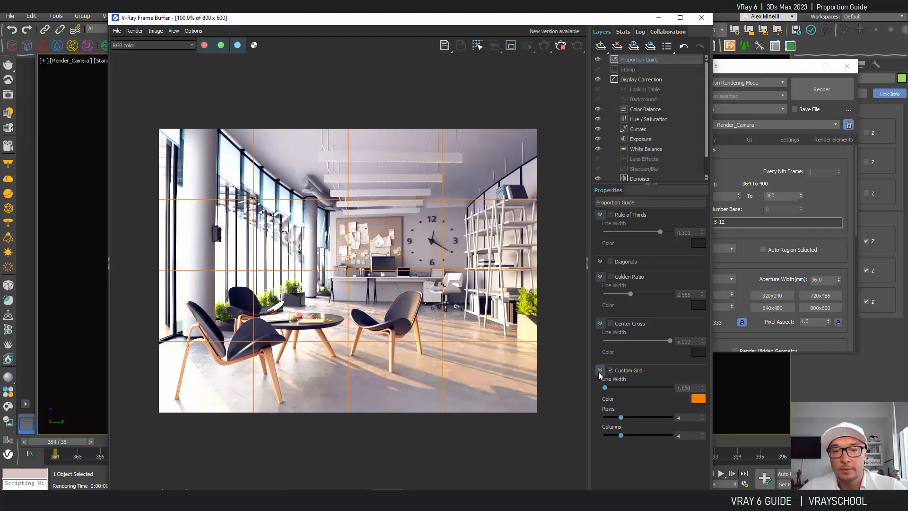
drag(606, 388, 621, 388)
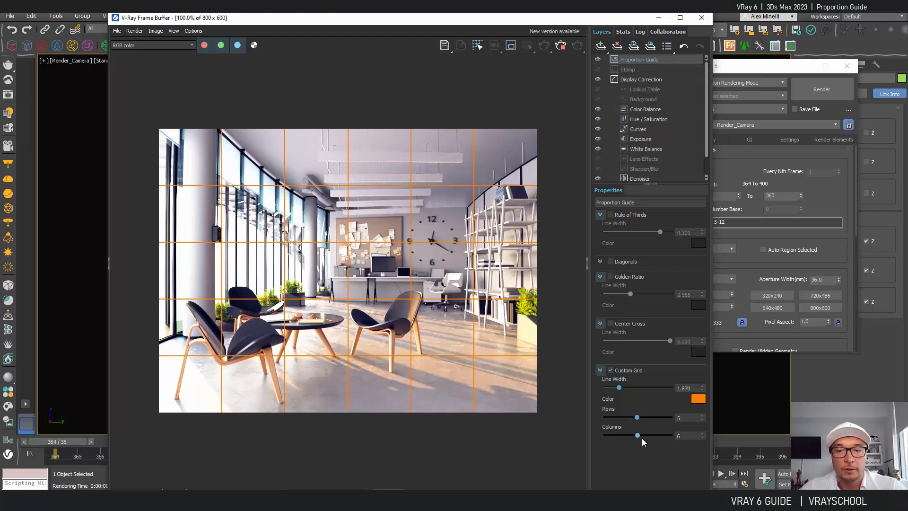
drag(636, 435, 614, 435)
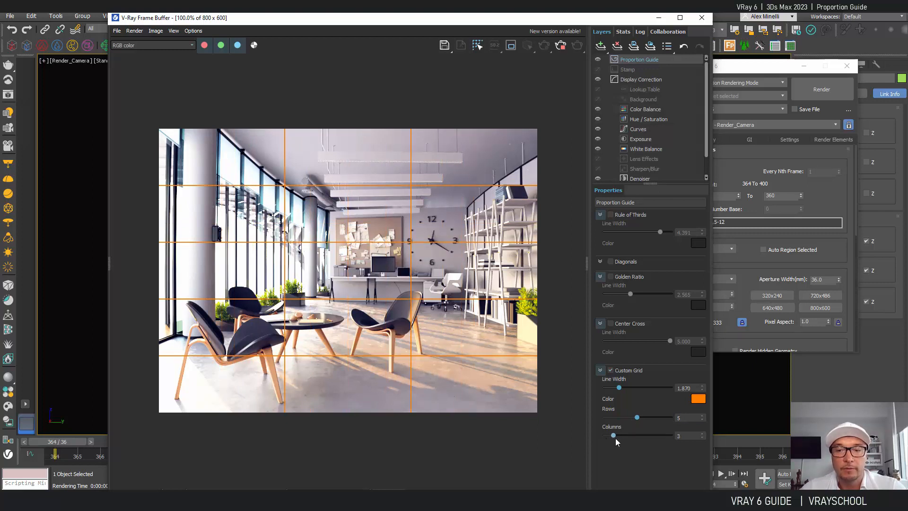
drag(637, 417, 630, 418)
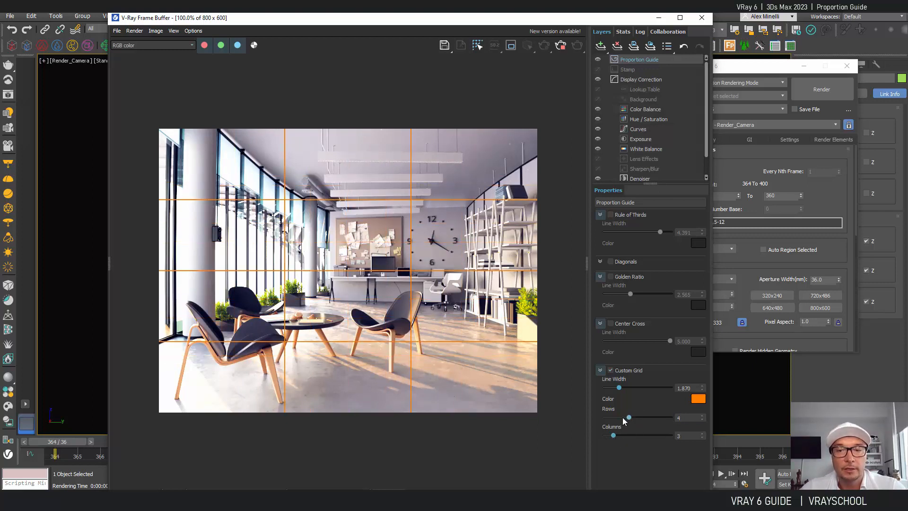
drag(631, 418, 614, 417)
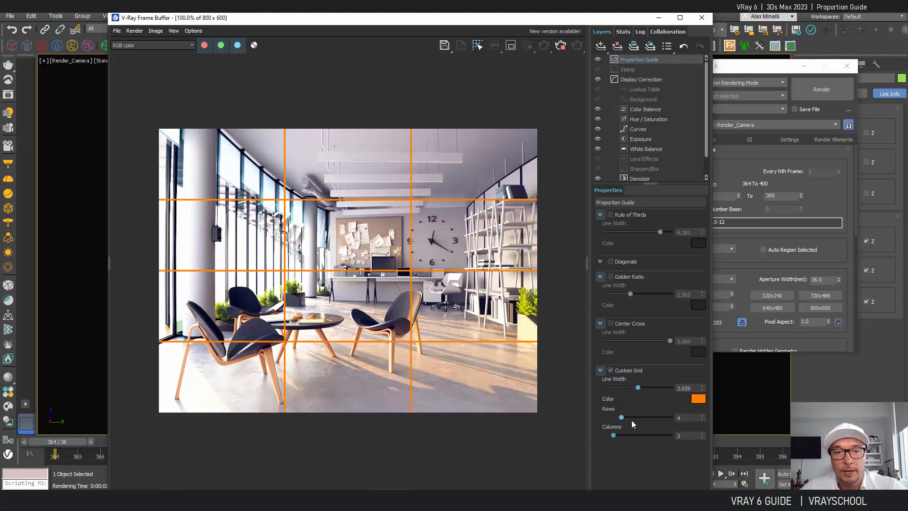
Step: Try many more grid divisions, then cut the grid back to fewer rows and columns
drag(623, 417, 646, 417)
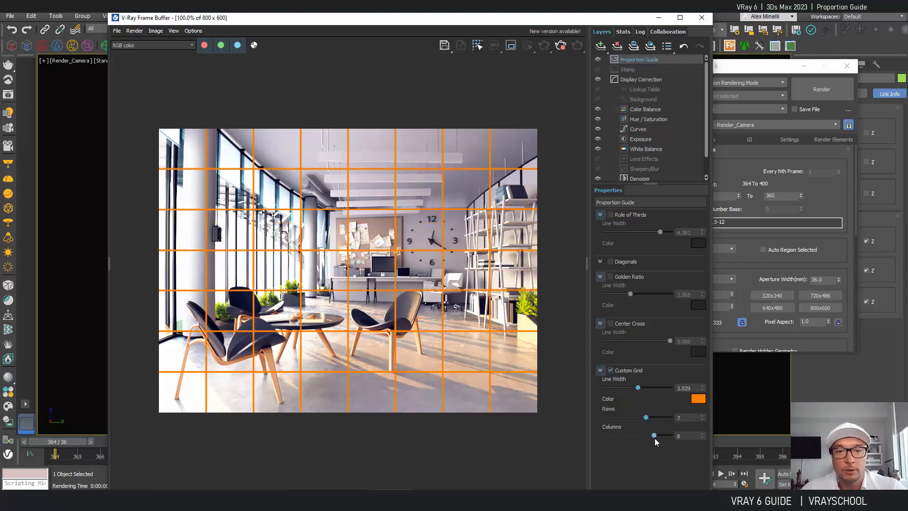
drag(654, 435, 630, 435)
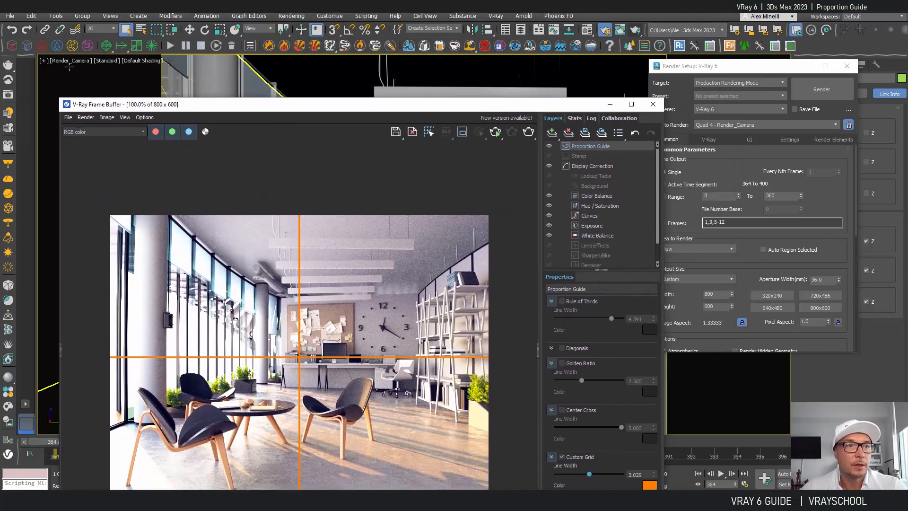
Step: Set Viewport Configuration to a single-view layout showing only the Render_Camera view
click(107, 60)
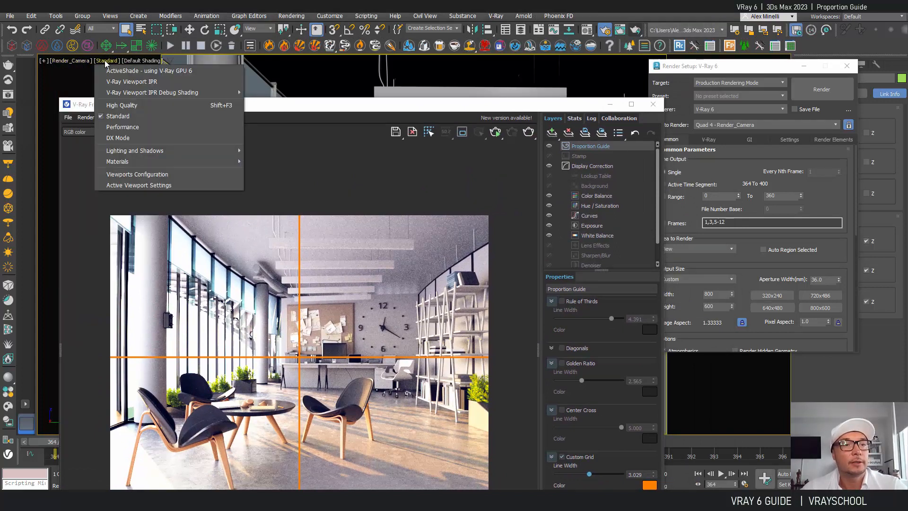
click(137, 174)
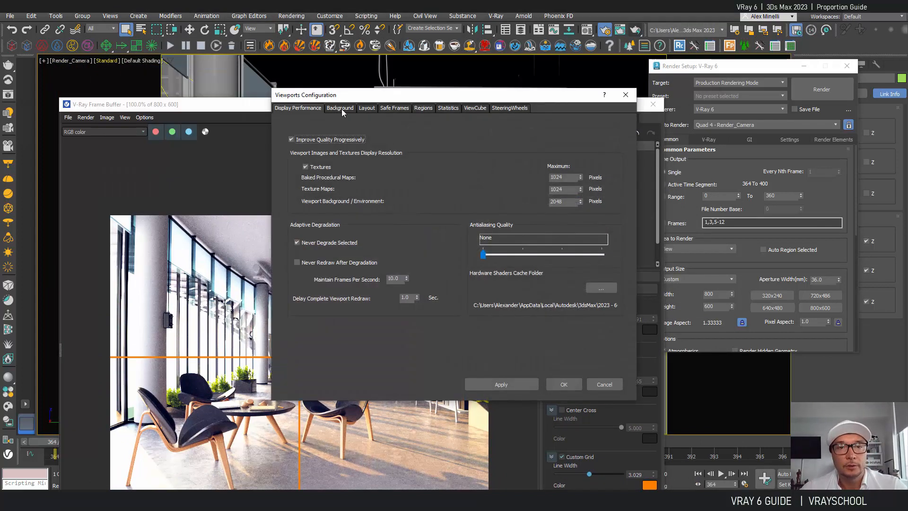
click(367, 107)
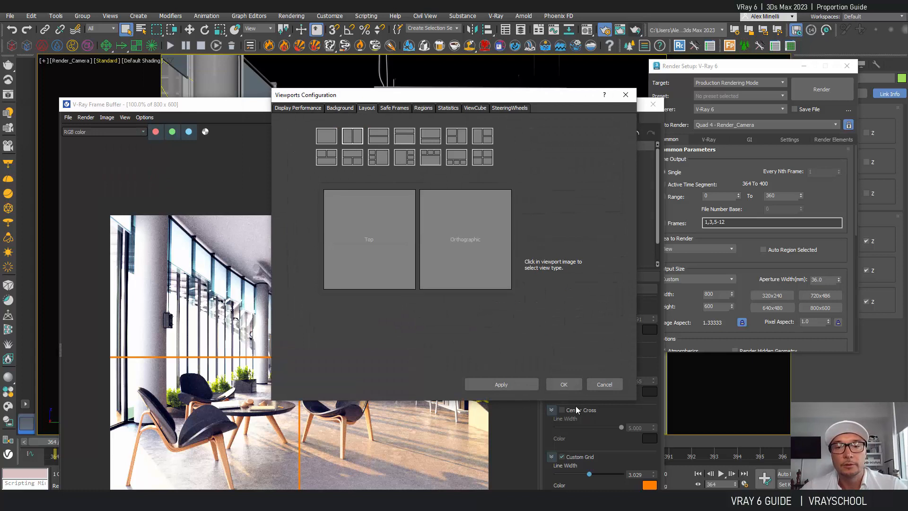
click(563, 384)
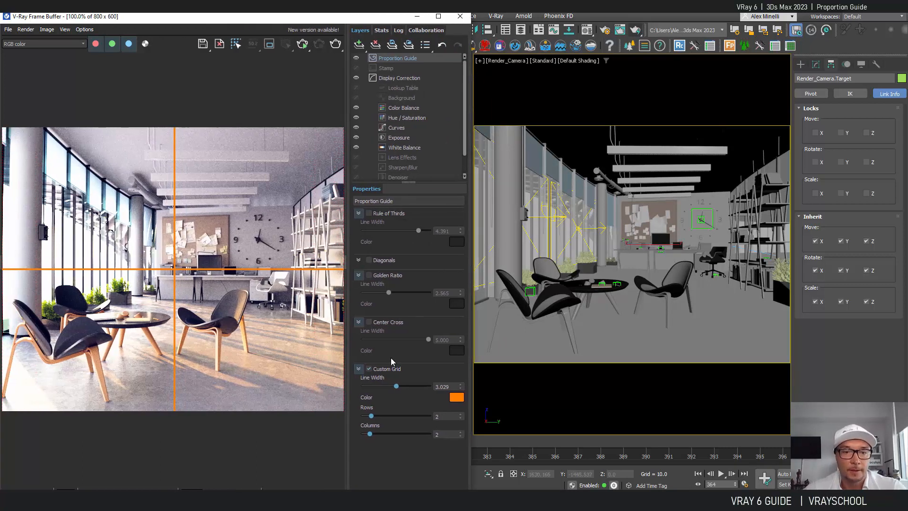
Step: Swap the custom grid for thinner Rule of Thirds guides and reframe the camera toward the chairs
click(369, 369)
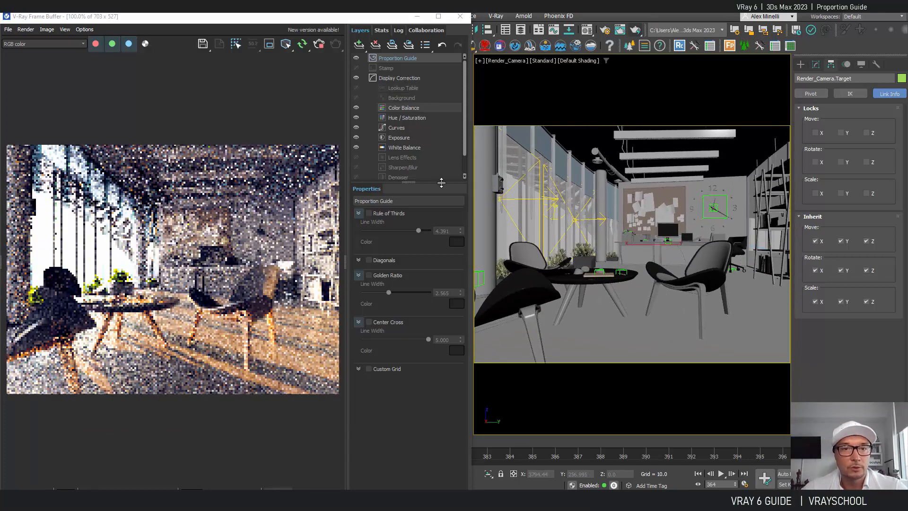
click(368, 212)
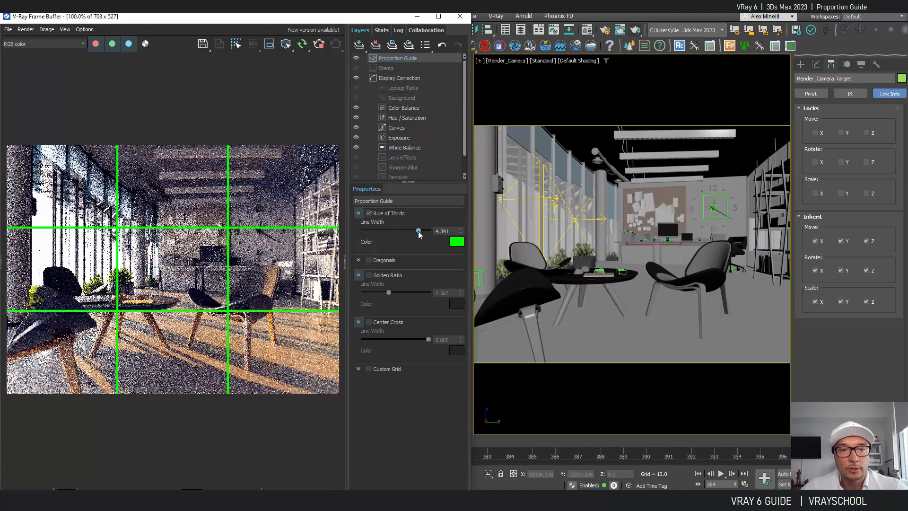
drag(418, 230, 398, 231)
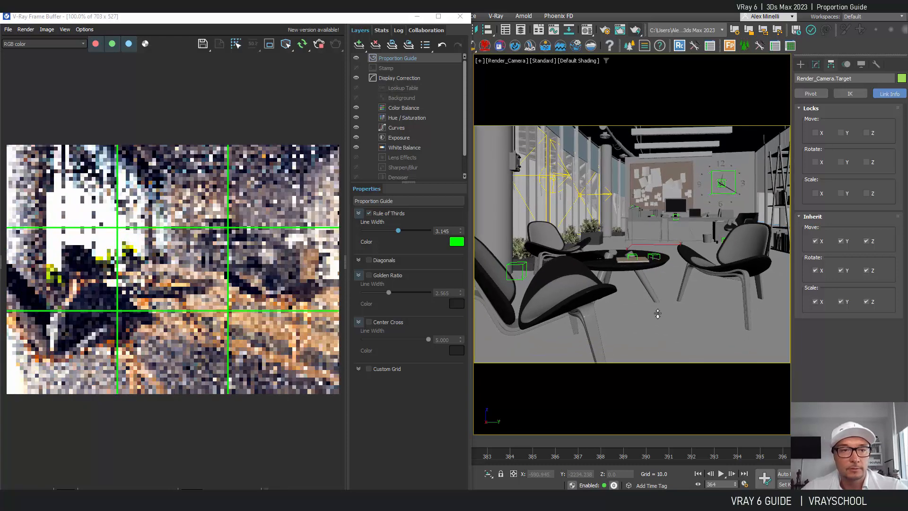
drag(658, 313, 682, 310)
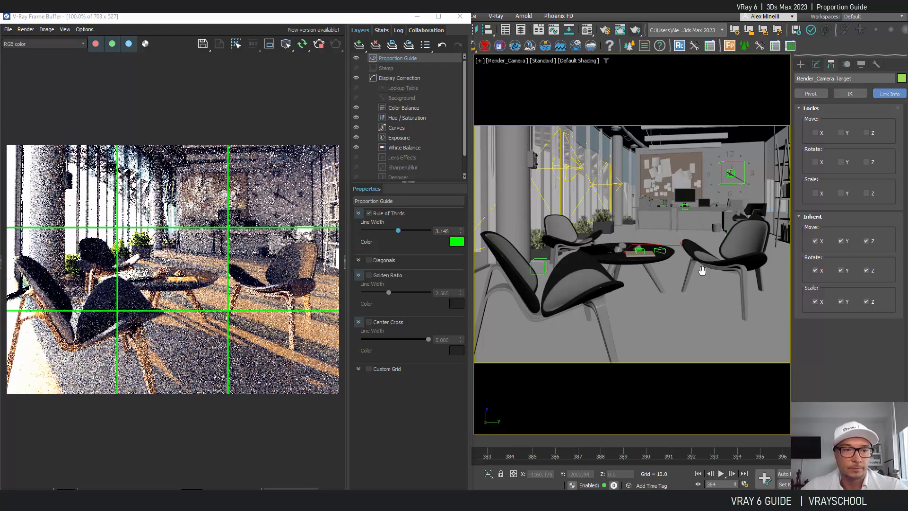
Step: Briefly show Golden Ratio guides, then turn off all guides for a clean render
click(368, 275)
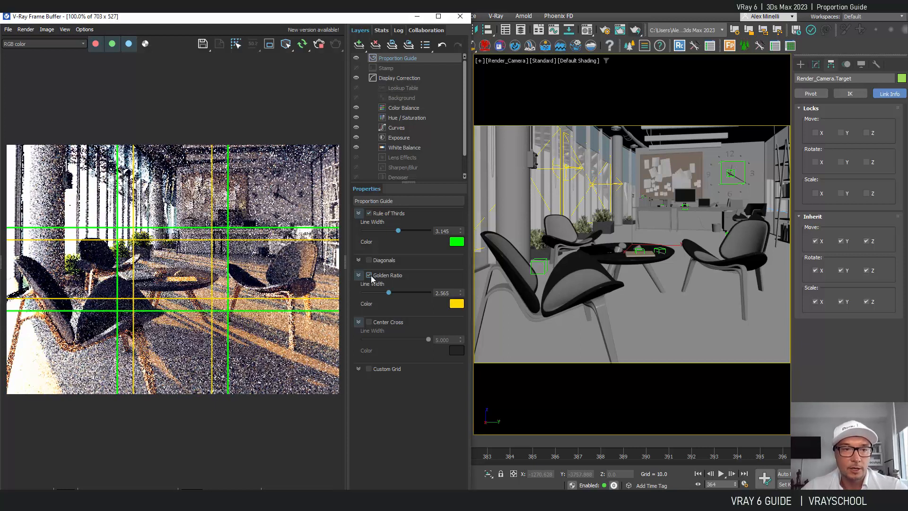
click(369, 259)
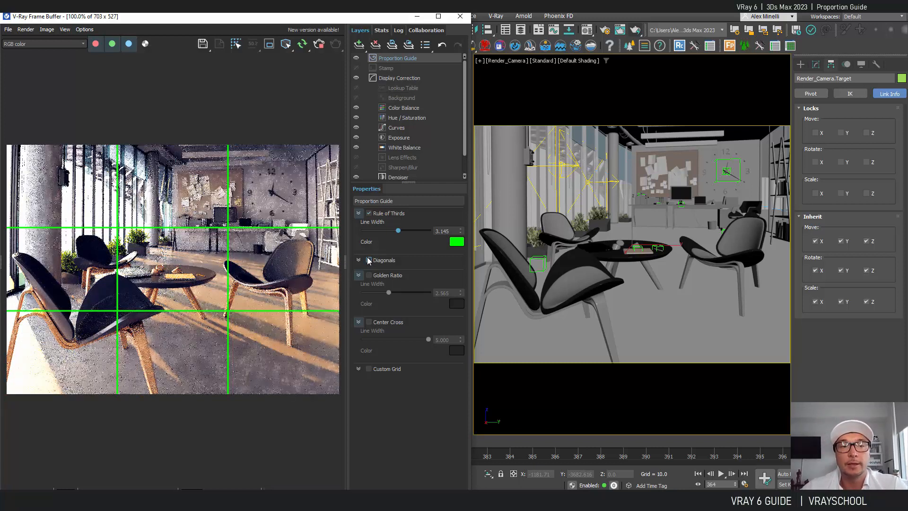
click(368, 213)
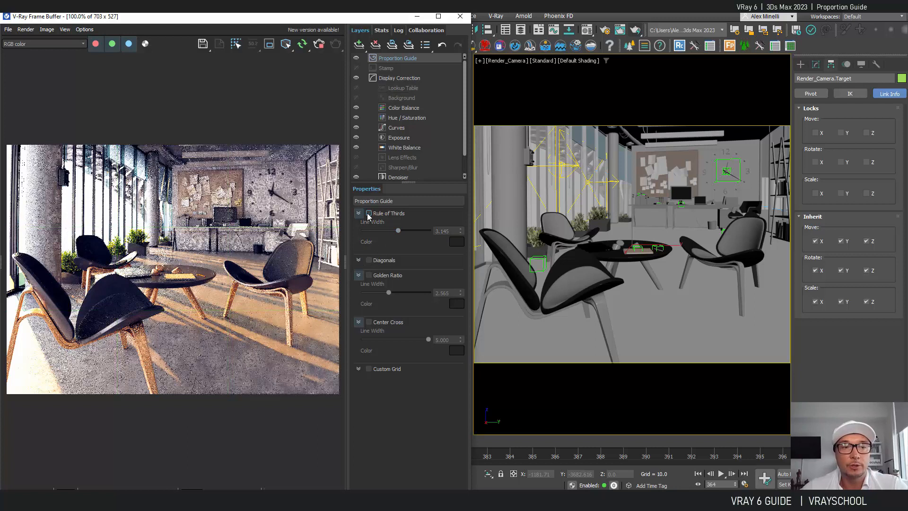